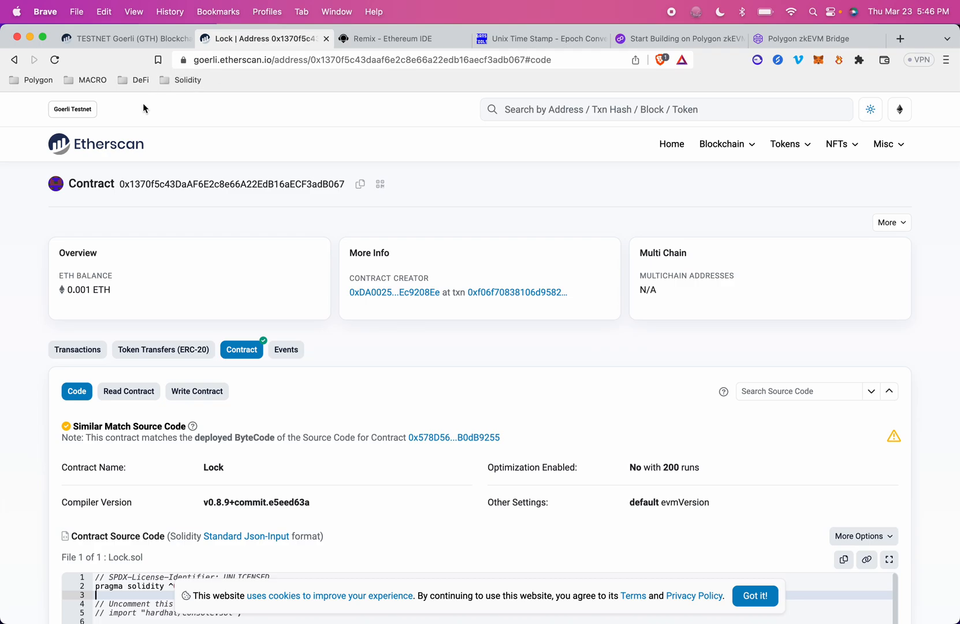
mouse_move(111, 198)
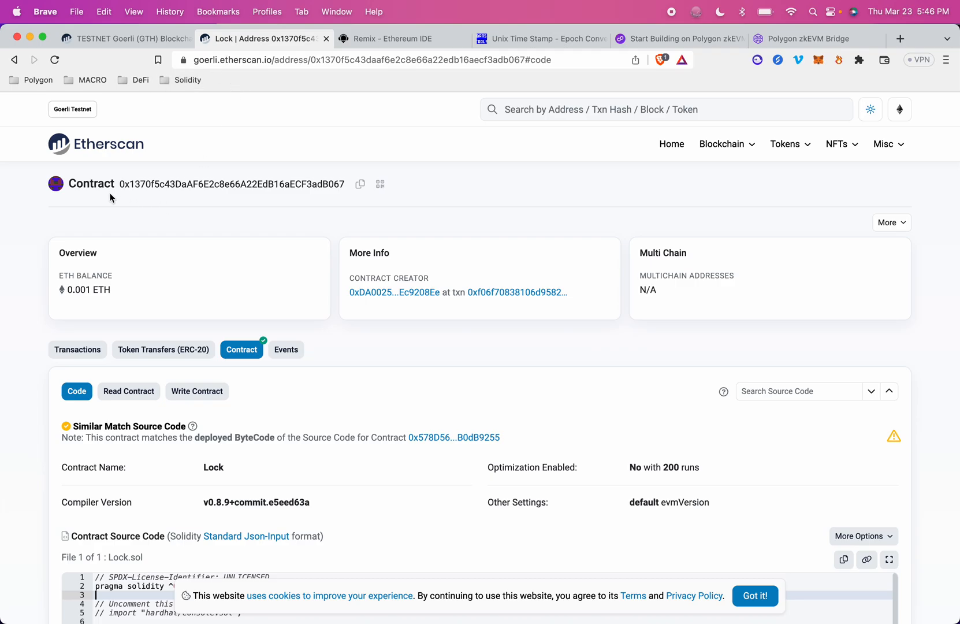
mouse_move(3, 283)
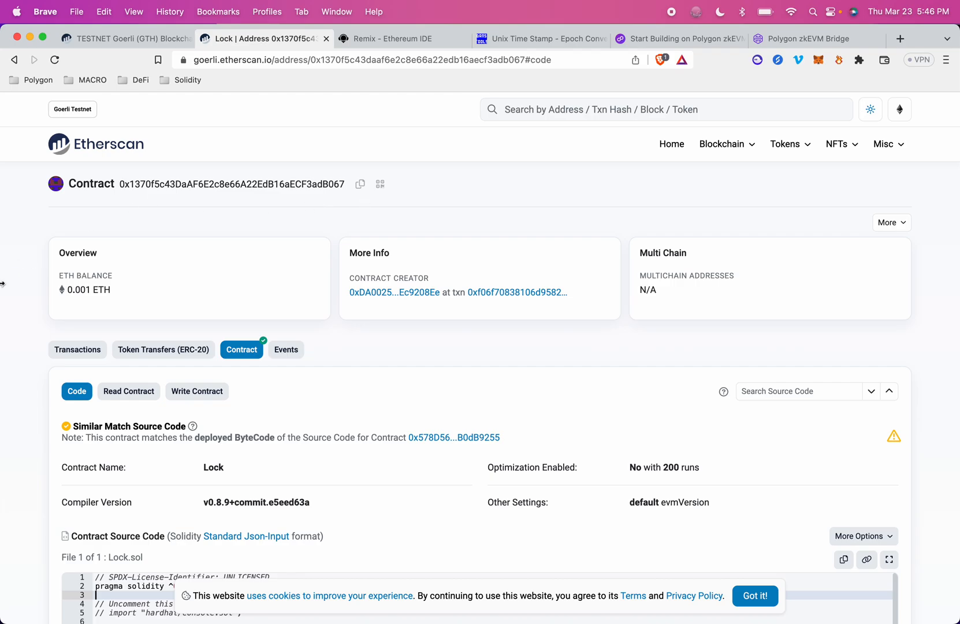
Copy the verified Lock contract source code from its Etherscan page to the clipboard.
scroll(down, 3)
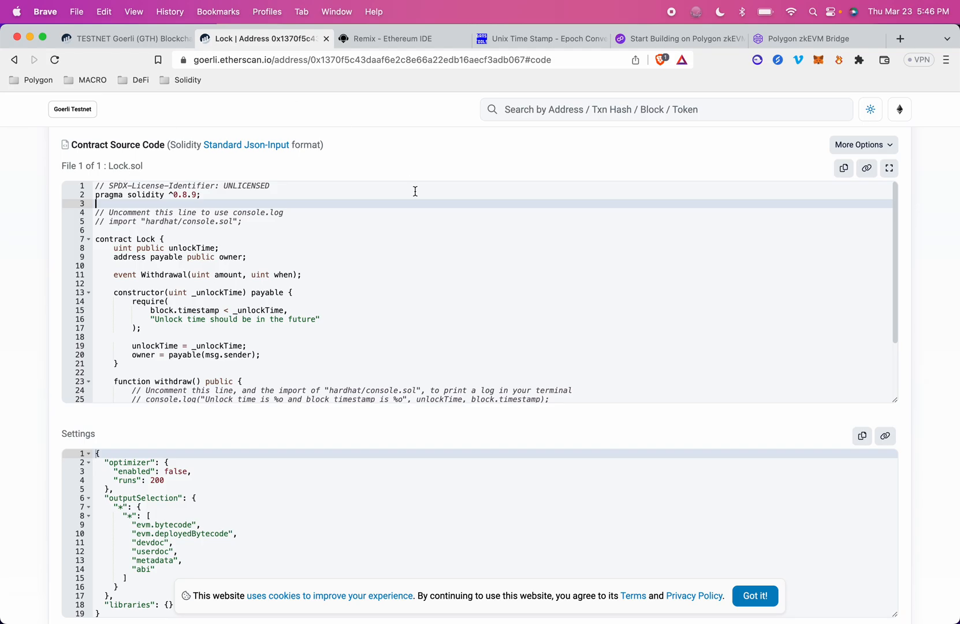
mouse_move(747, 261)
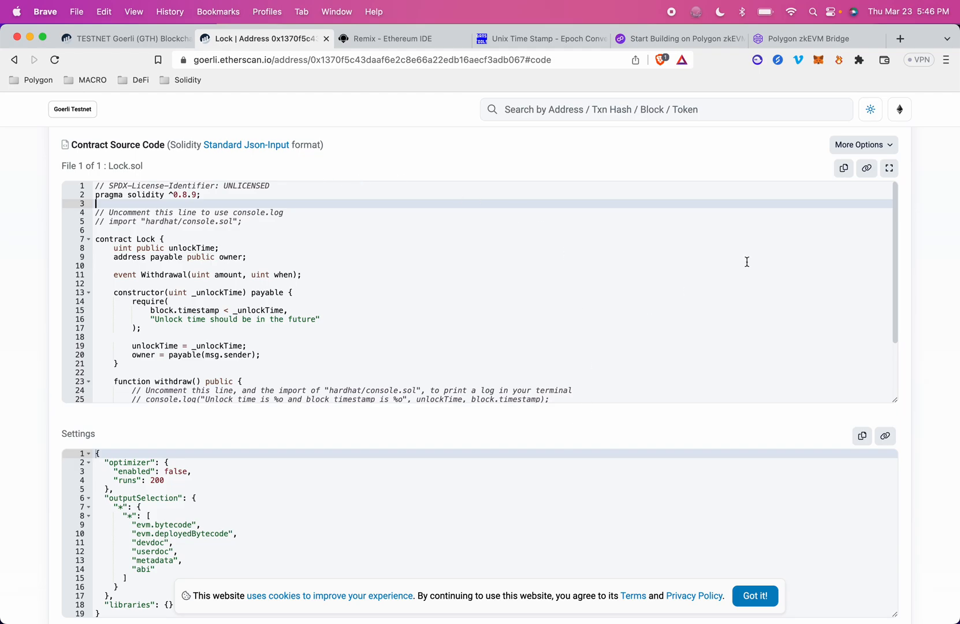
mouse_move(844, 167)
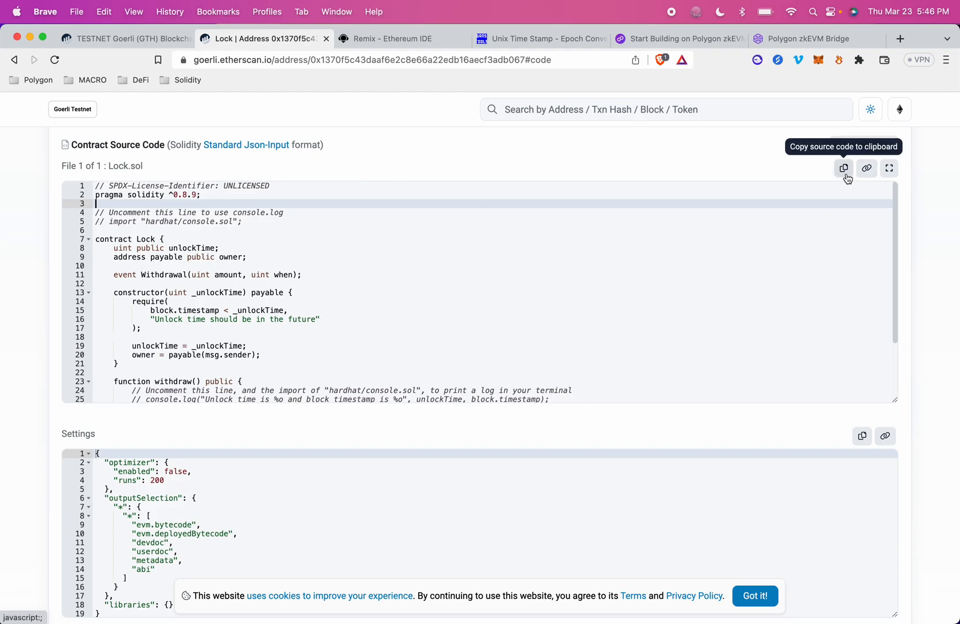
click(394, 38)
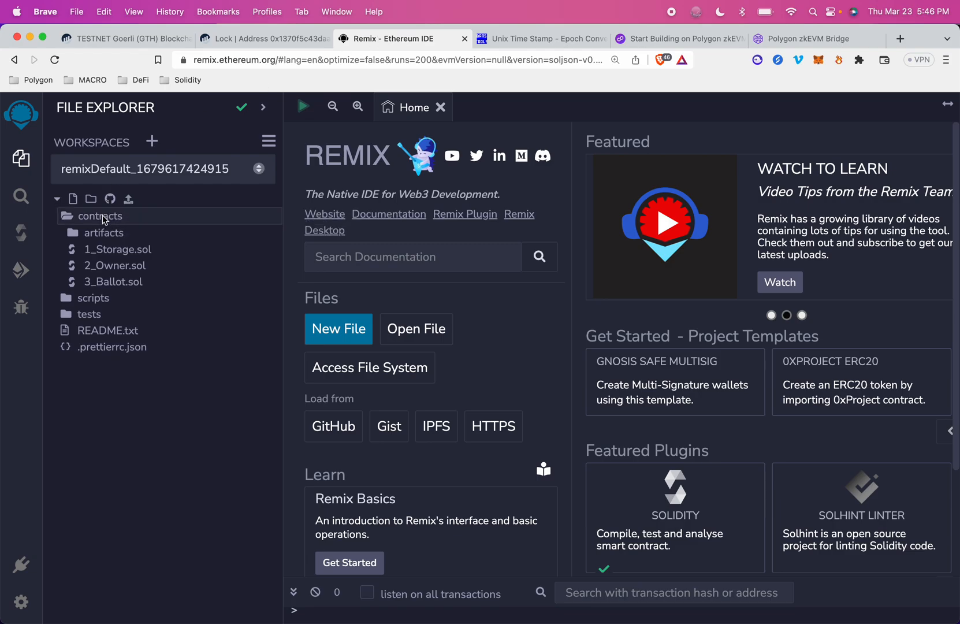
Create Lock.sol in contracts with the pasted Lock source, then bring up the Solidity compiler.
text(Loc)
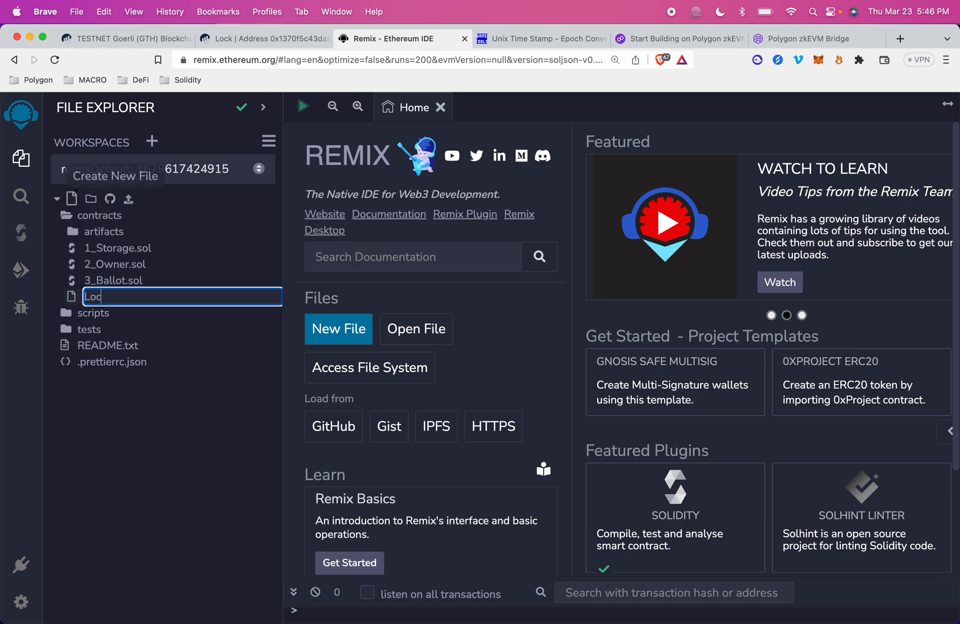
text(Lock.sol)
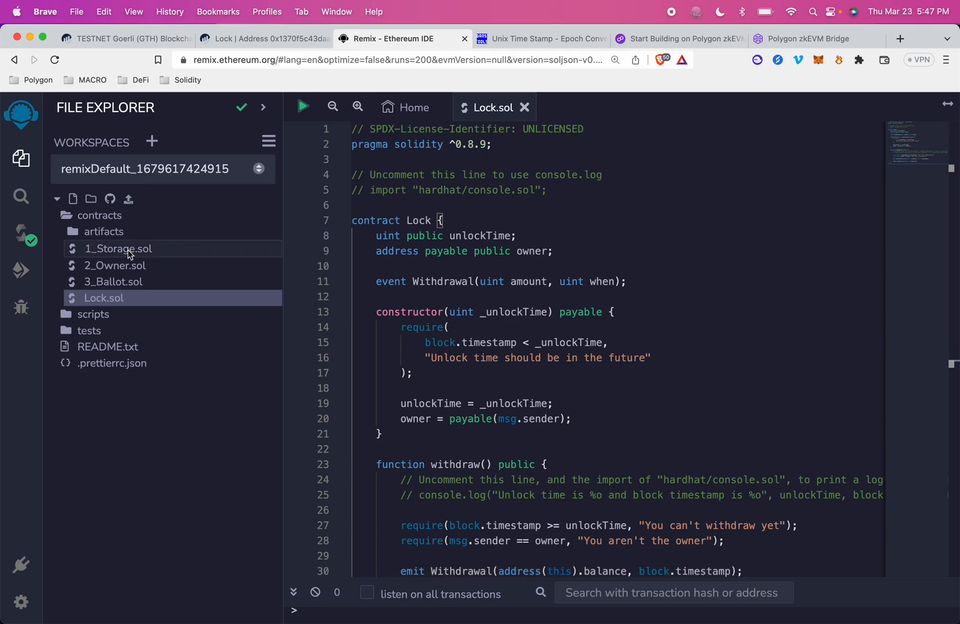
click(21, 234)
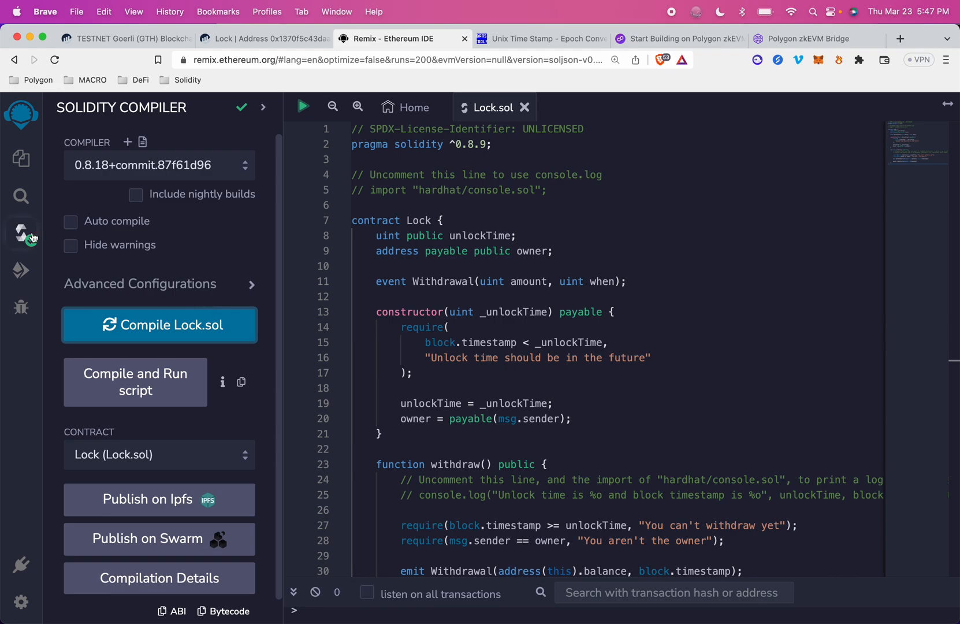
In Deploy & Run, keep Injected Provider - MetaMask as the environment.
click(21, 271)
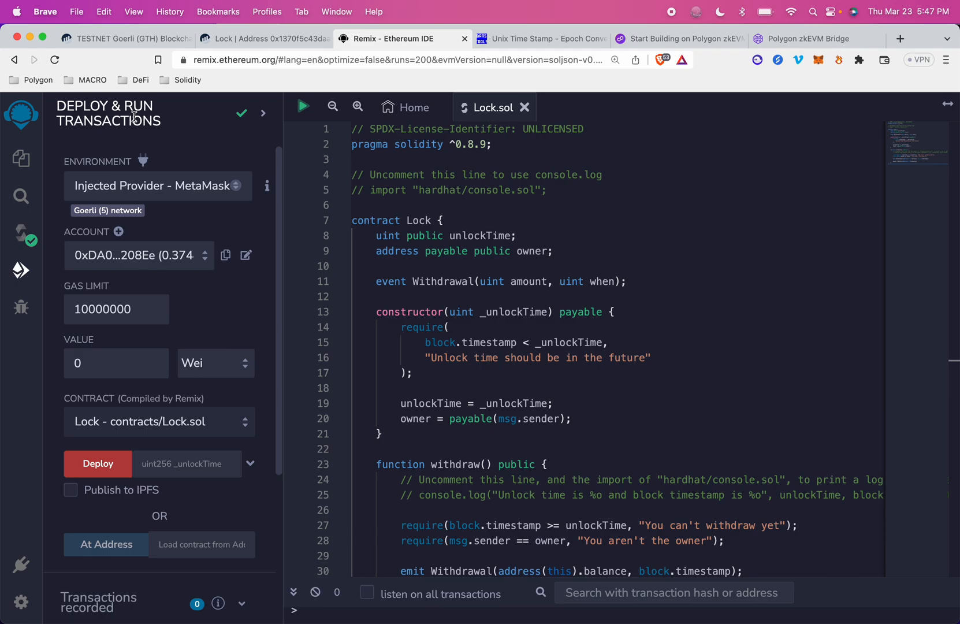
click(156, 186)
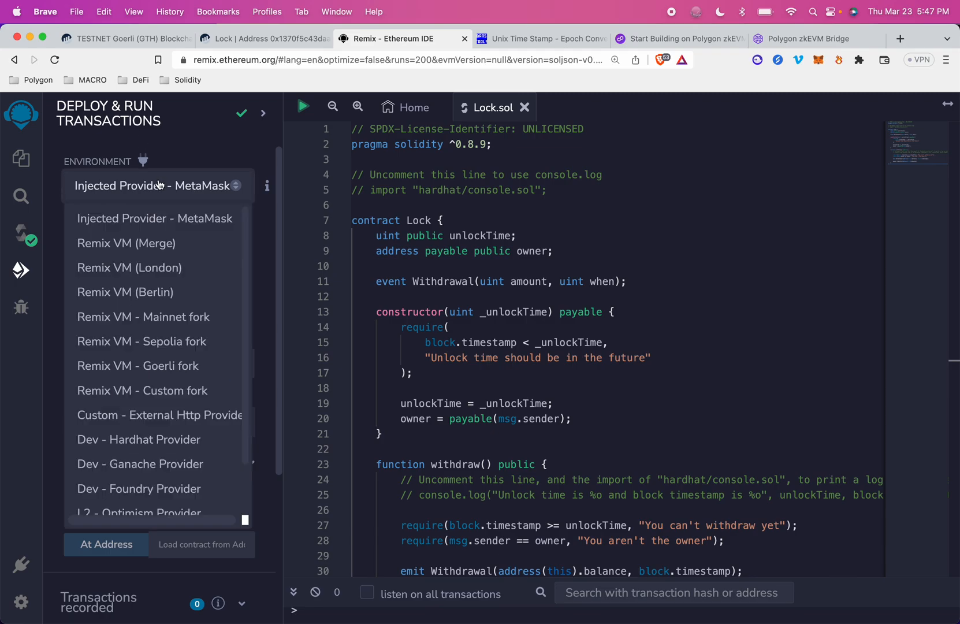
mouse_move(154, 219)
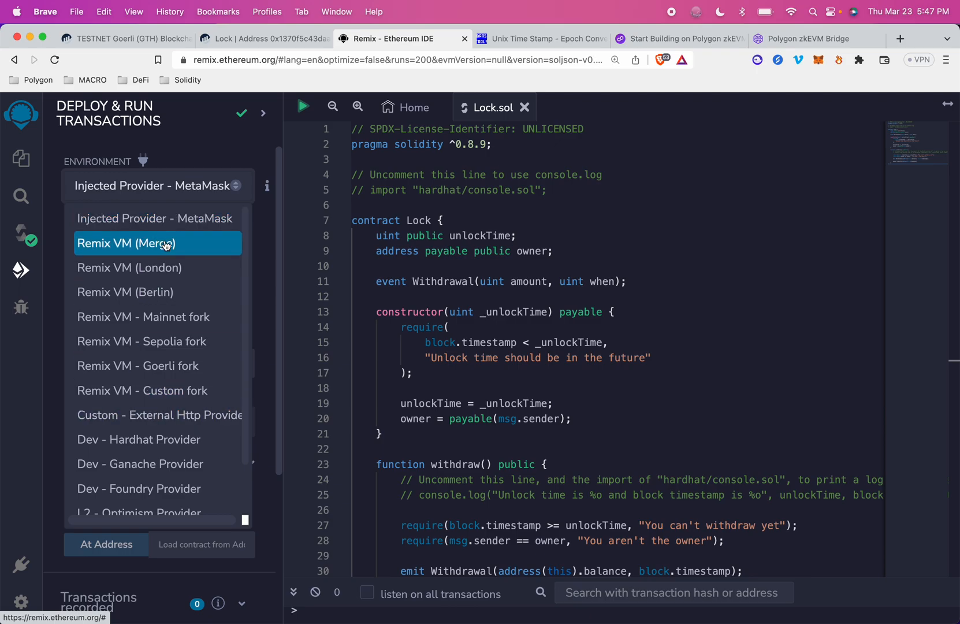
click(153, 186)
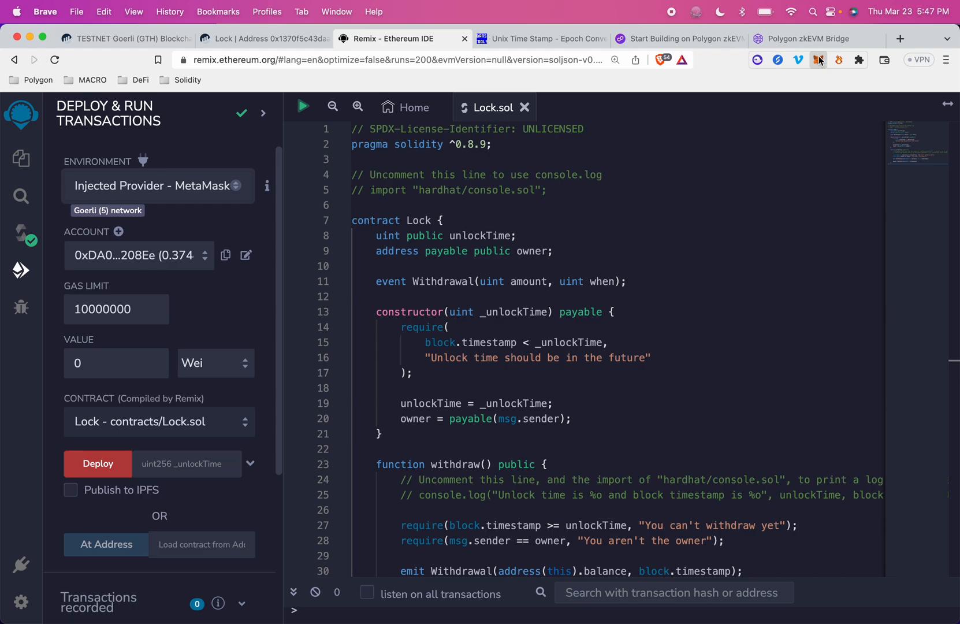
Switch the MetaMask network from Goerli to zkEVM-testnet.
click(819, 60)
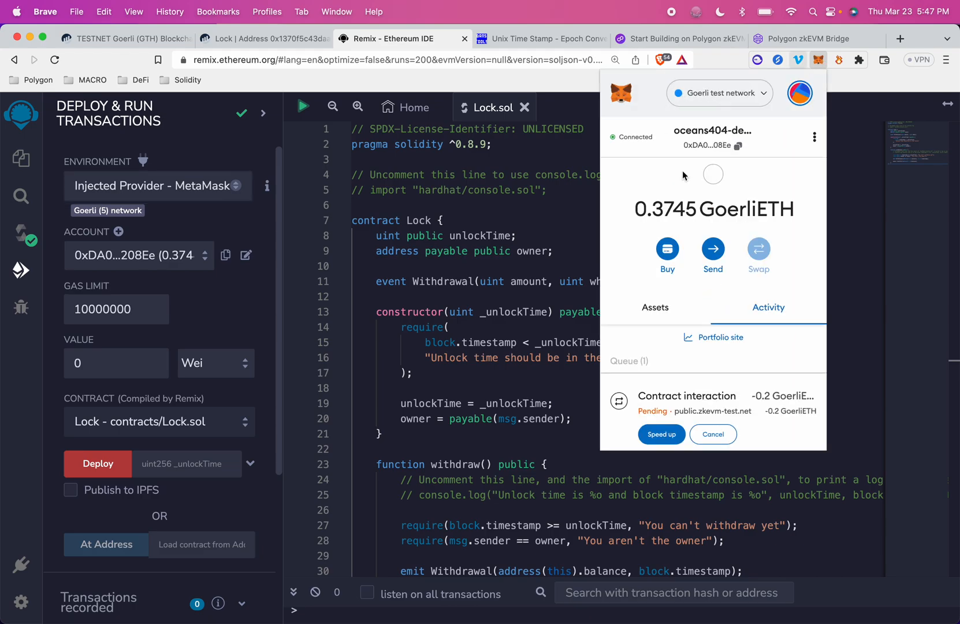
mouse_move(748, 100)
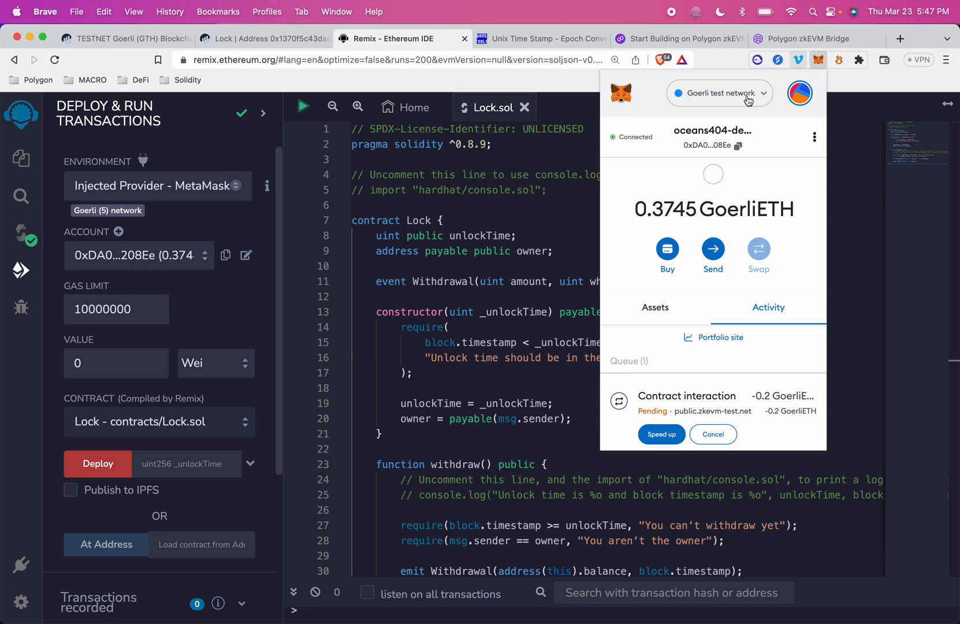
click(719, 93)
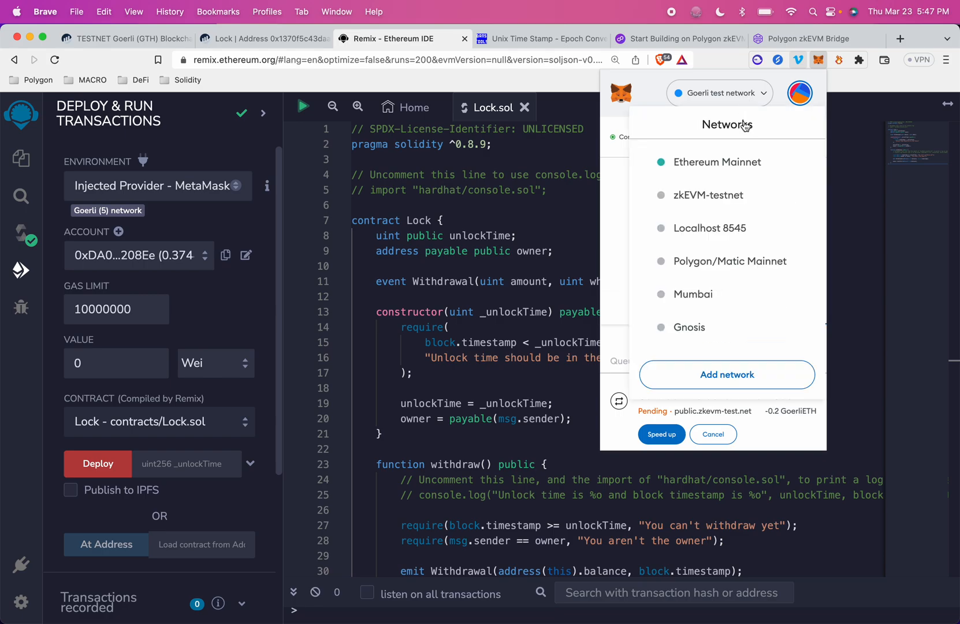
click(708, 195)
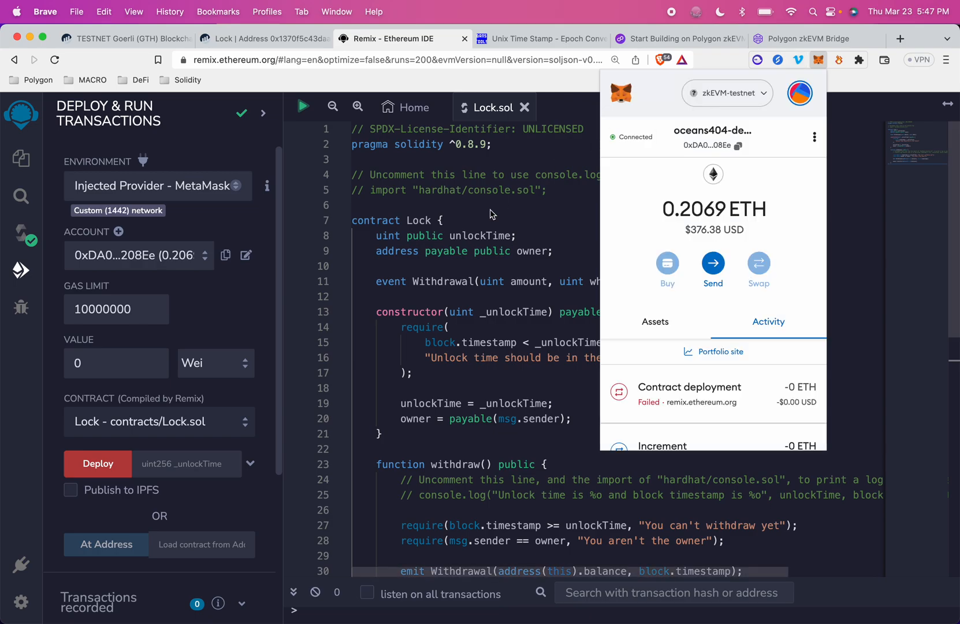
click(899, 39)
text(wiki.polygon.technology)
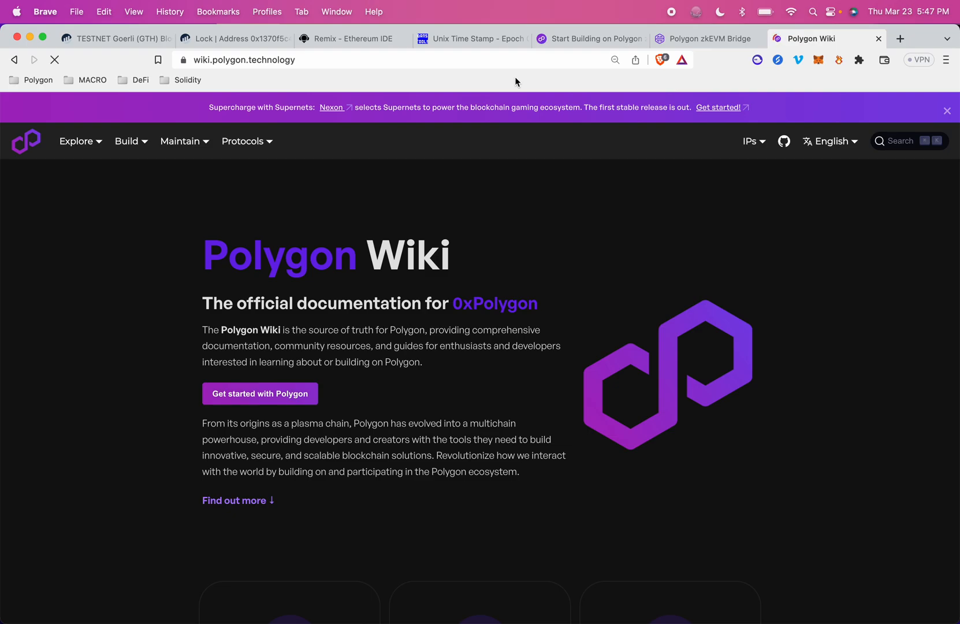
From Polygon Wiki's Build on zkEVM guide, open the zkEVM Bridge link in a new tab.
click(126, 141)
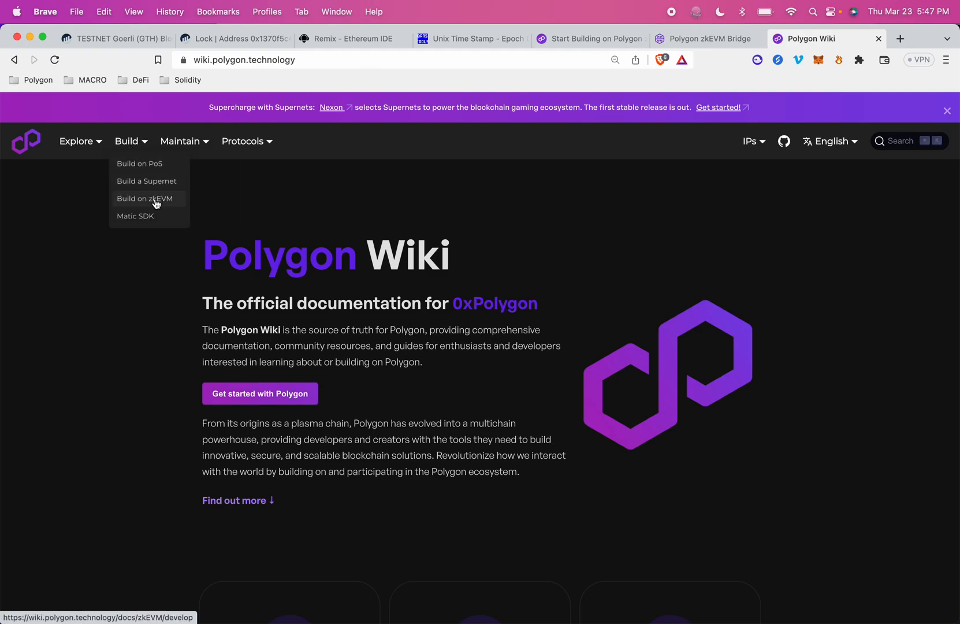
click(145, 198)
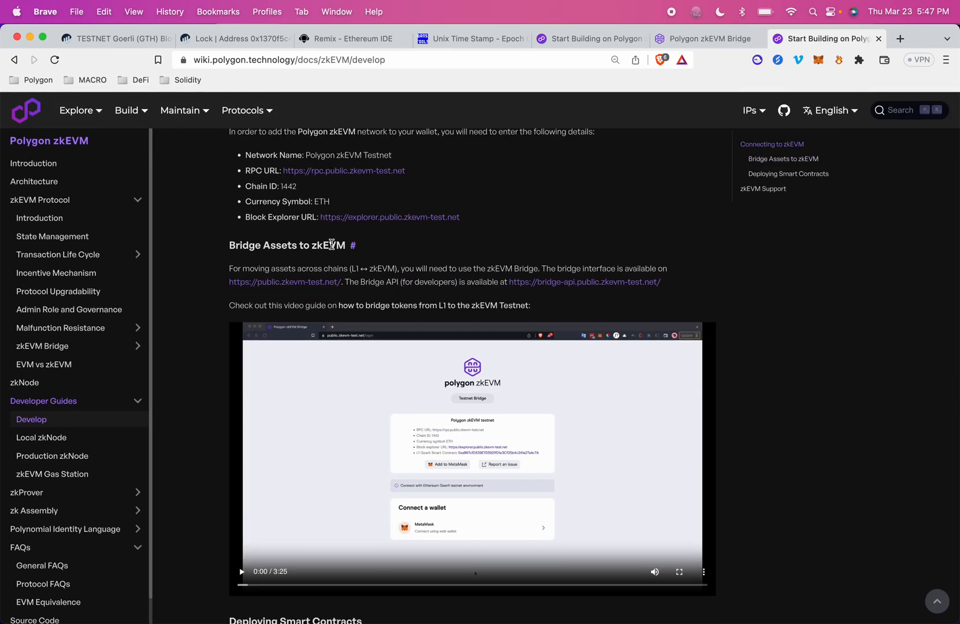
mouse_move(358, 278)
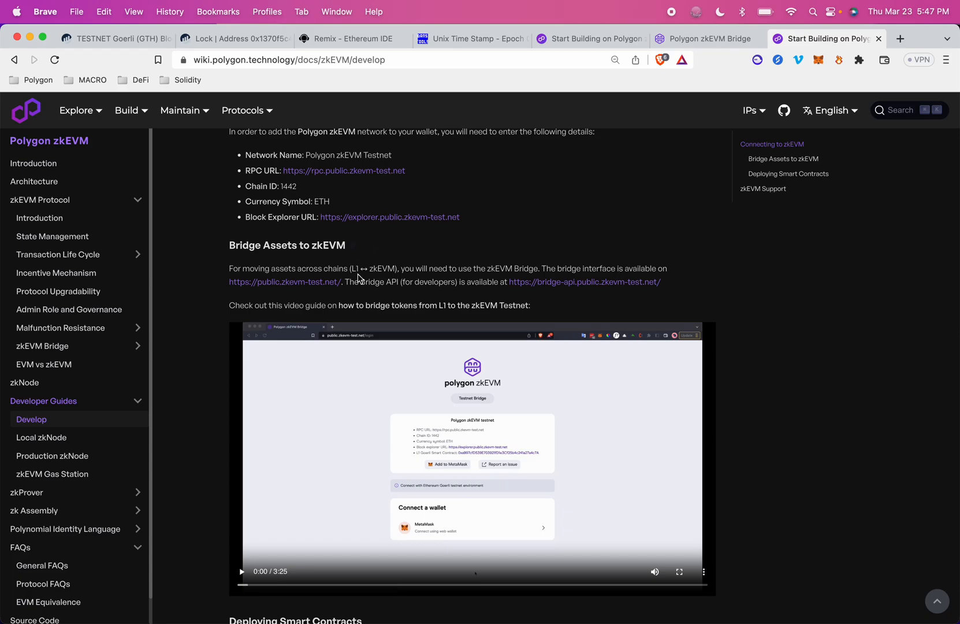
right_click(283, 282)
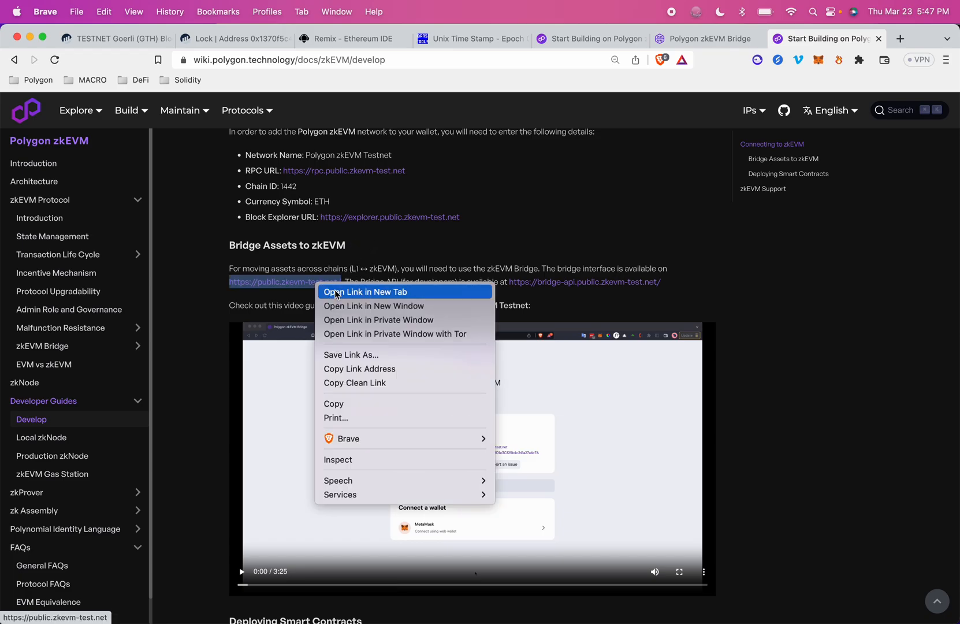
click(365, 291)
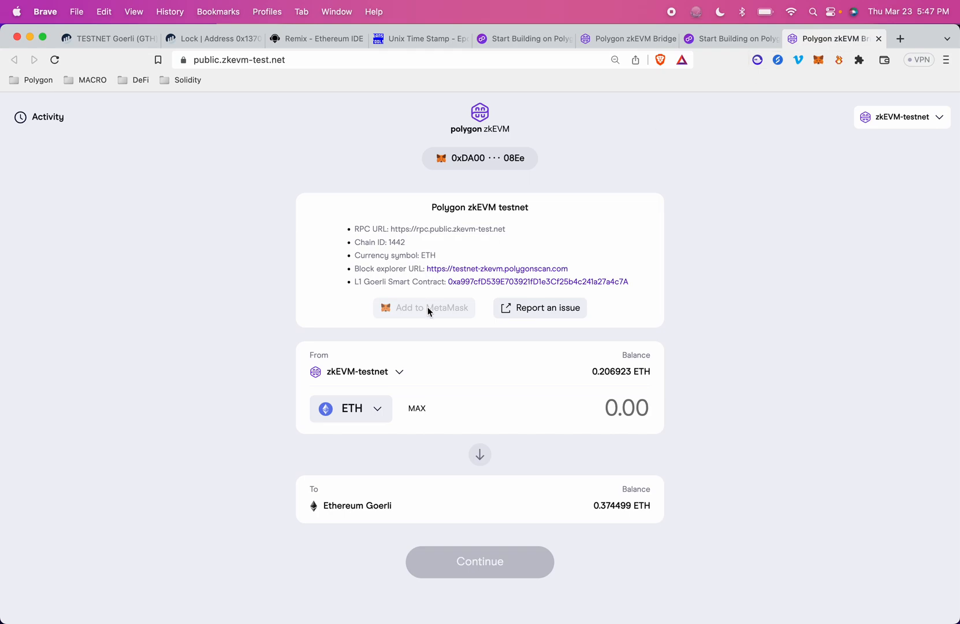
mouse_move(450, 318)
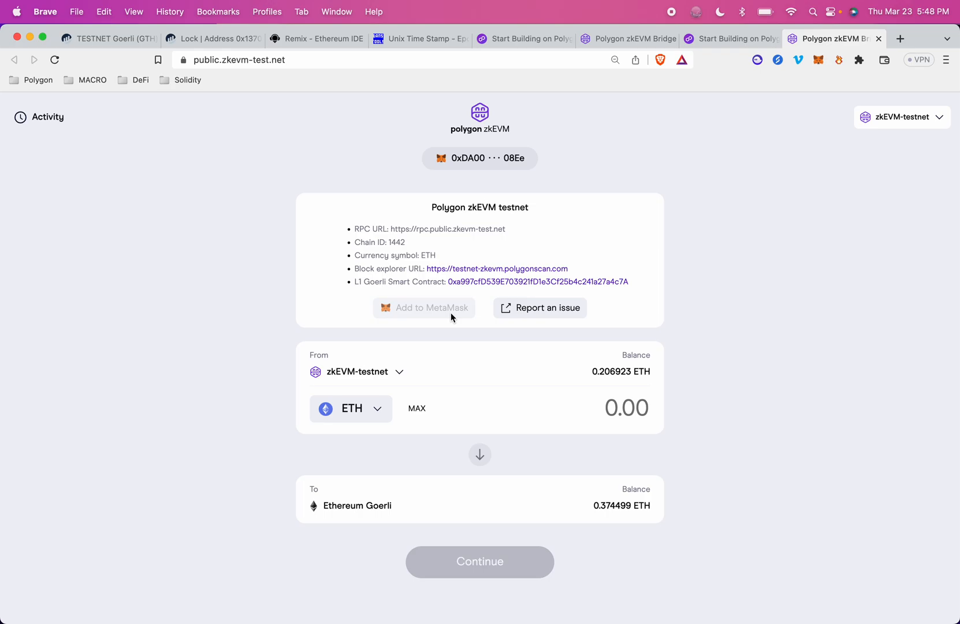
mouse_move(431, 310)
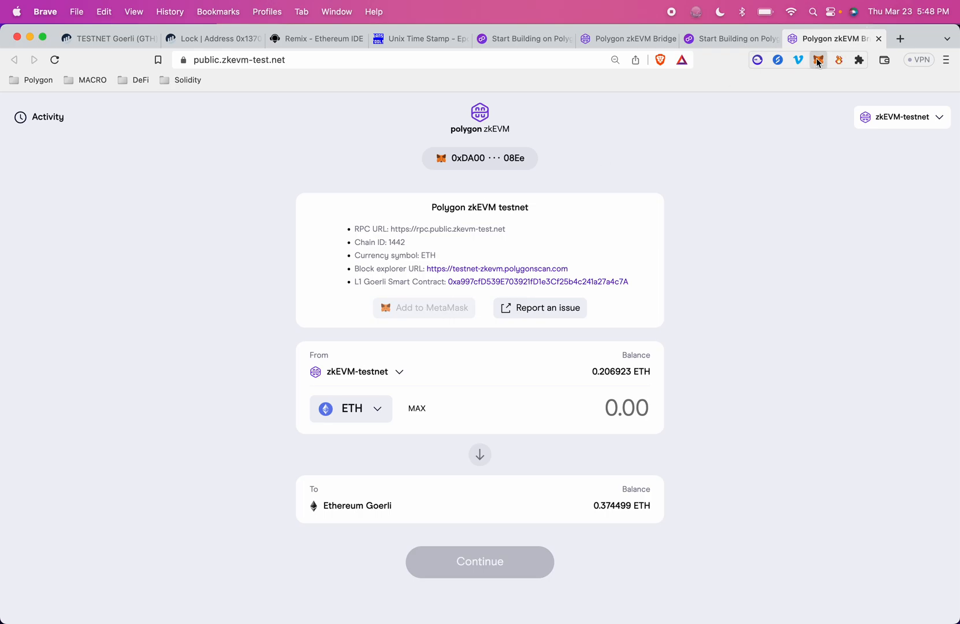
Check the wallet's zkEVM-testnet balance of about 0.207 ETH in MetaMask.
click(819, 60)
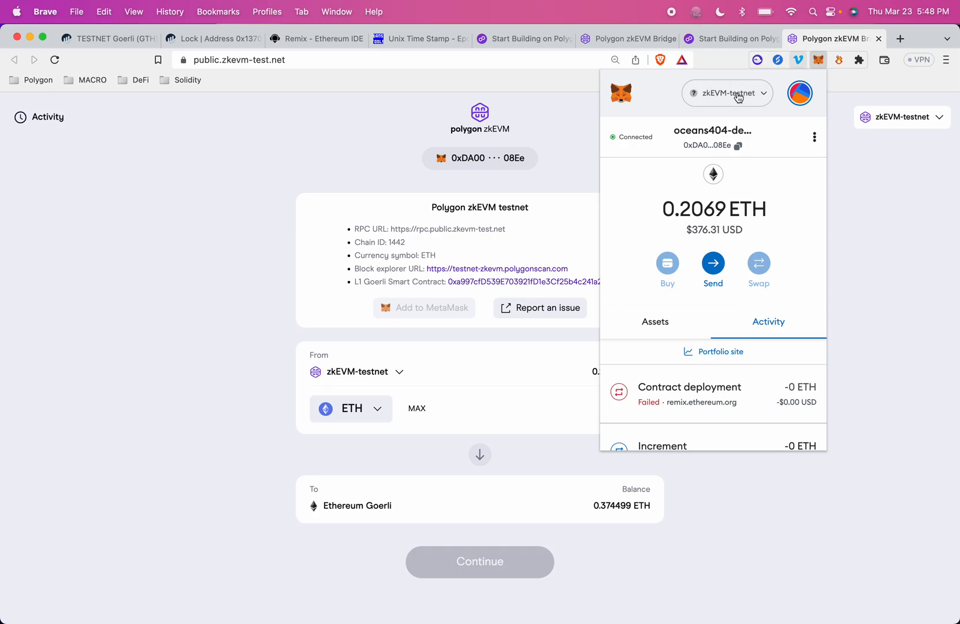
mouse_move(773, 108)
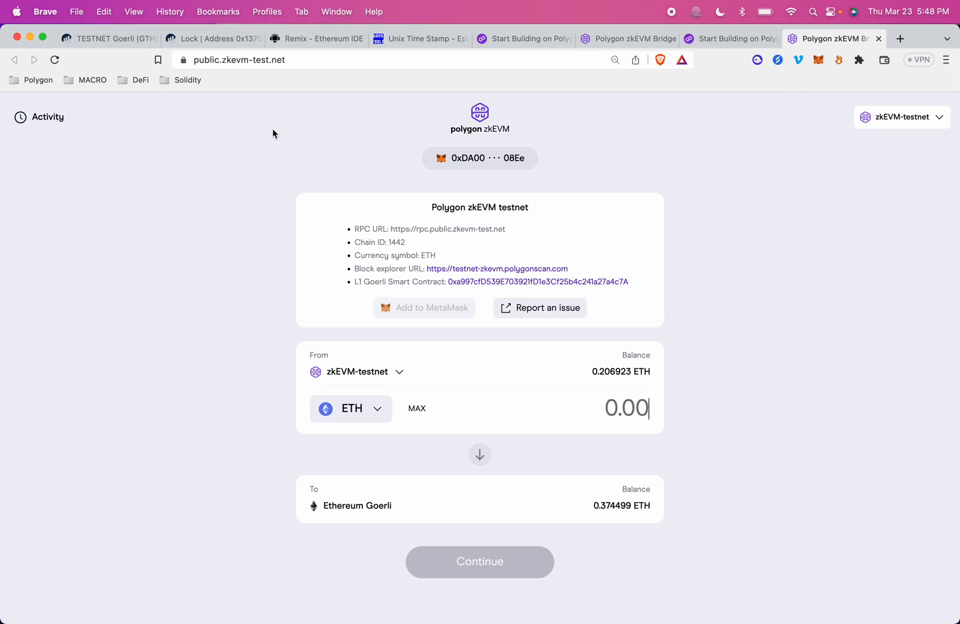
click(818, 59)
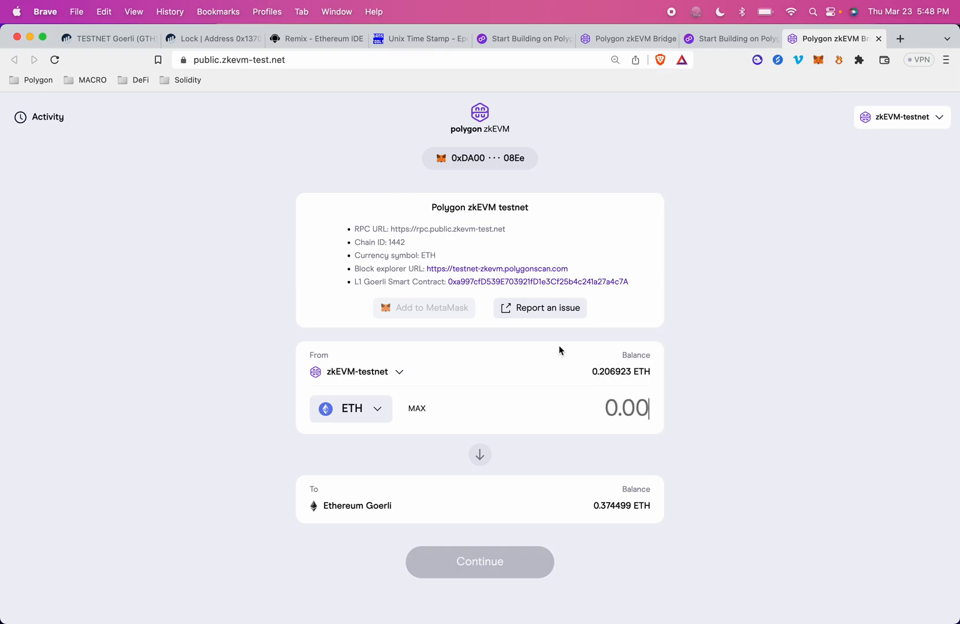
click(317, 38)
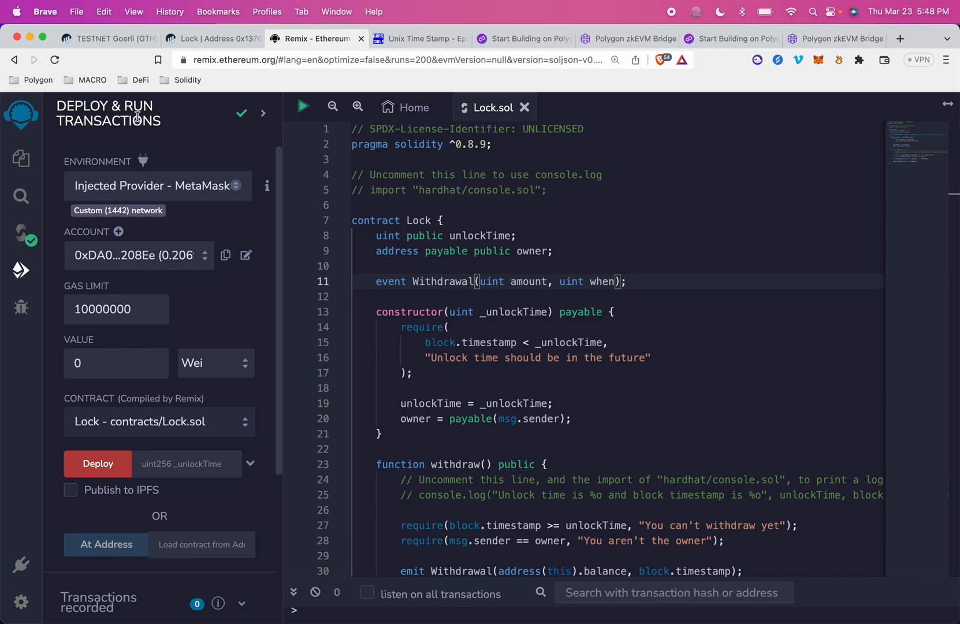
mouse_move(96, 463)
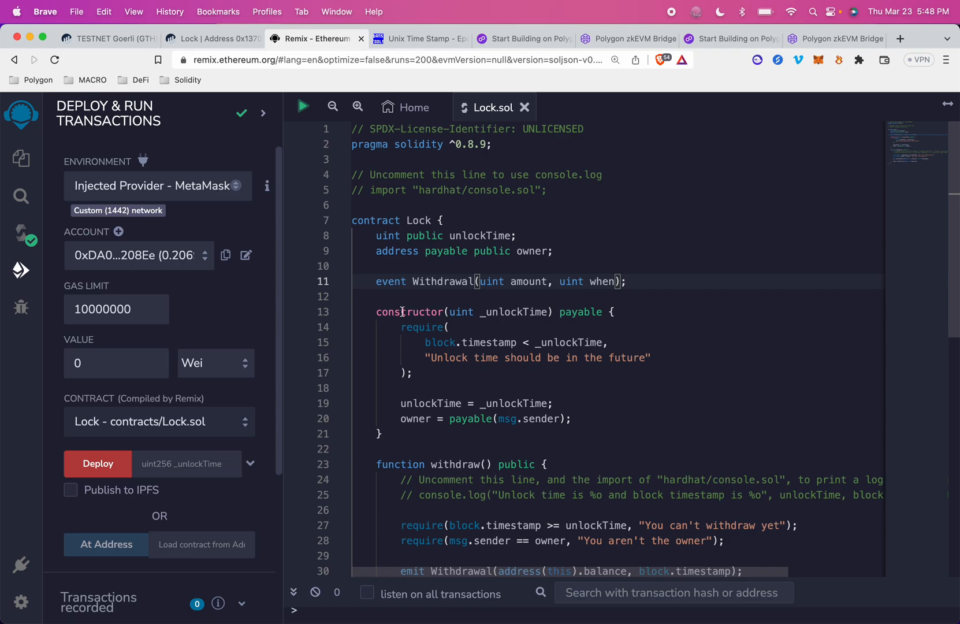
mouse_move(552, 350)
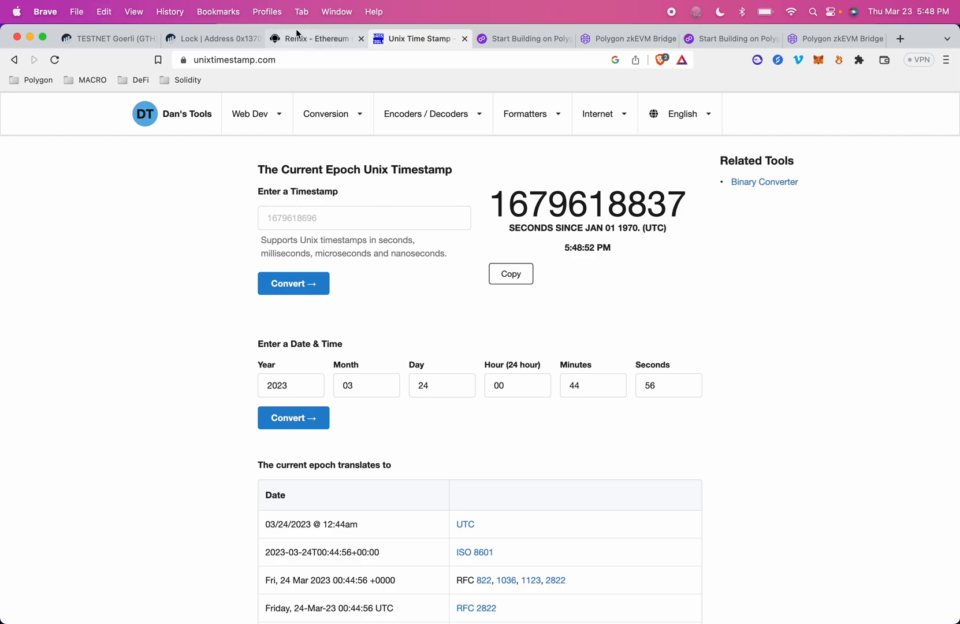
Get a future epoch value from unixtimestamp.com for Lock's _unlockTime field in Remix.
click(316, 39)
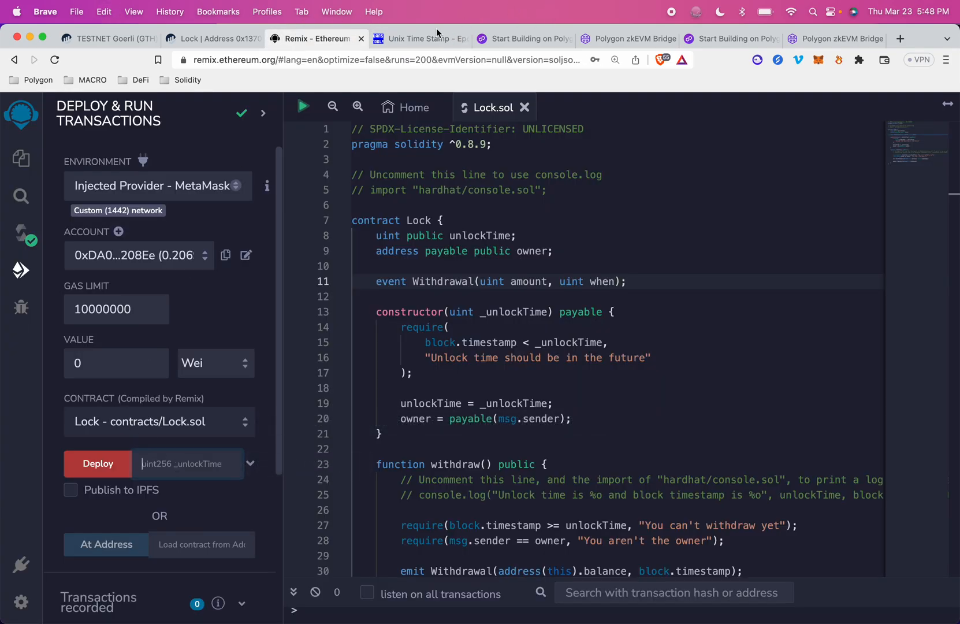
click(418, 39)
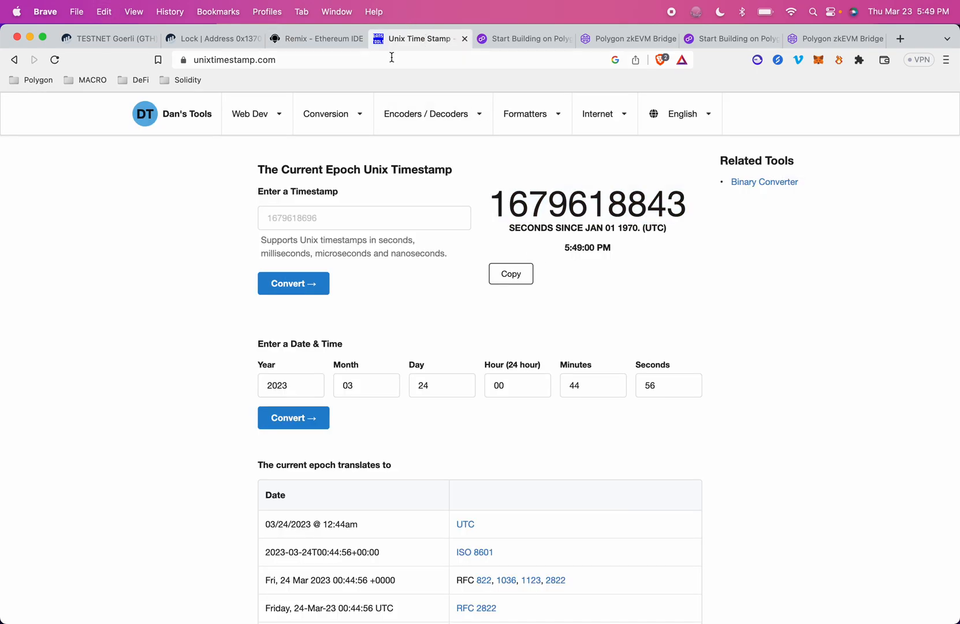
click(316, 39)
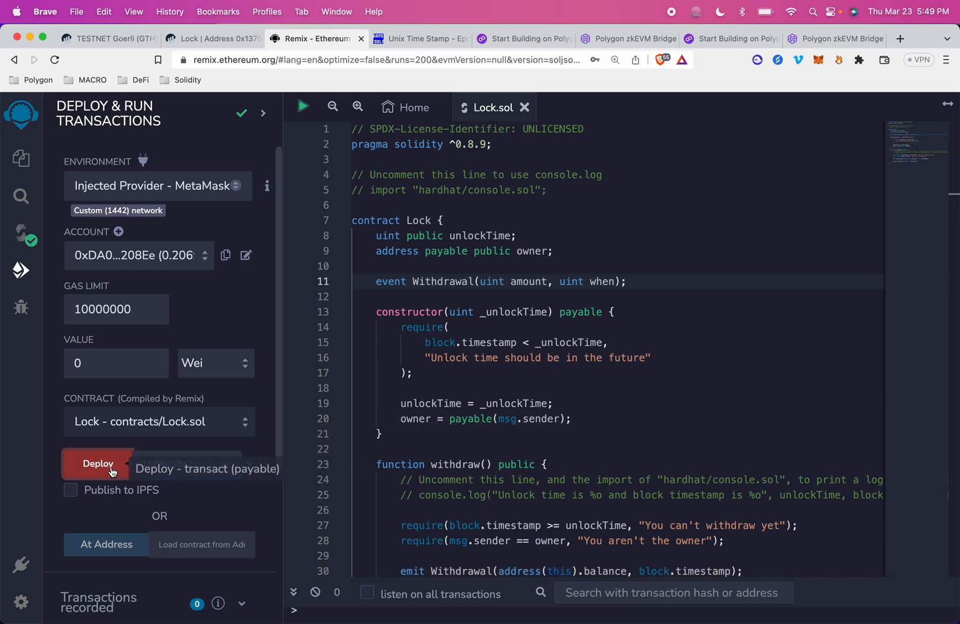
click(96, 463)
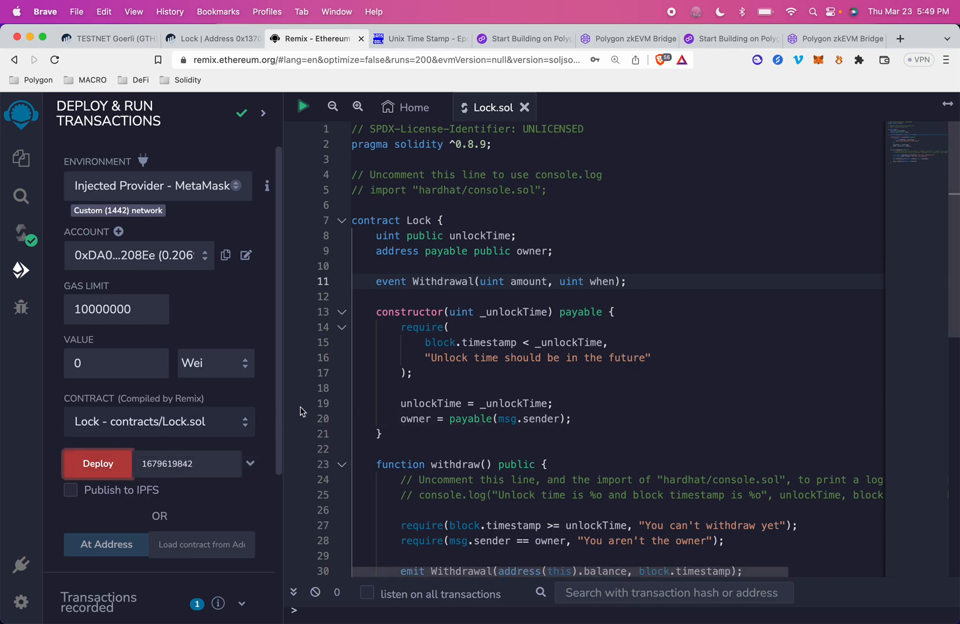
click(96, 464)
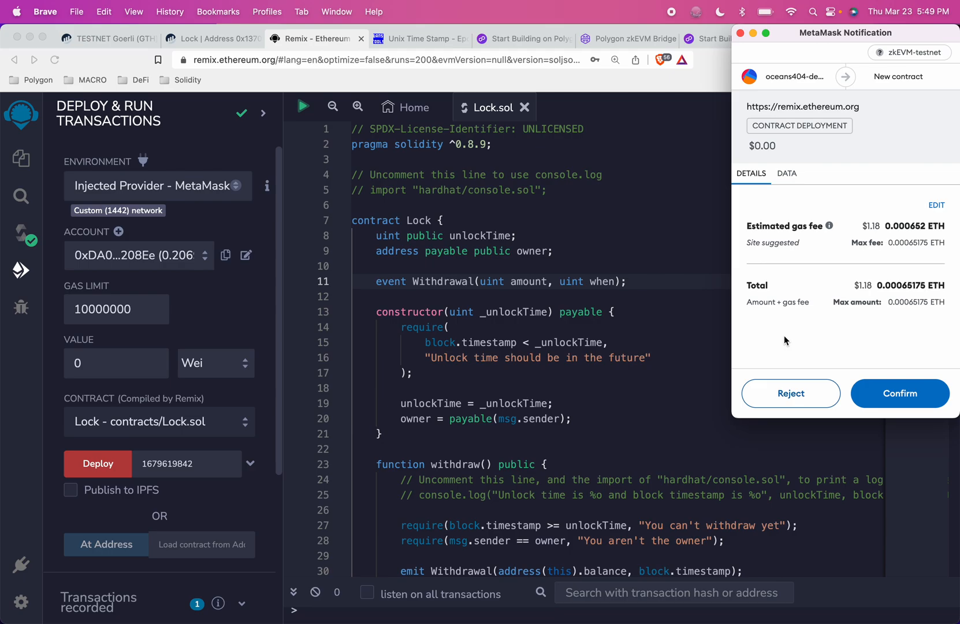
click(900, 393)
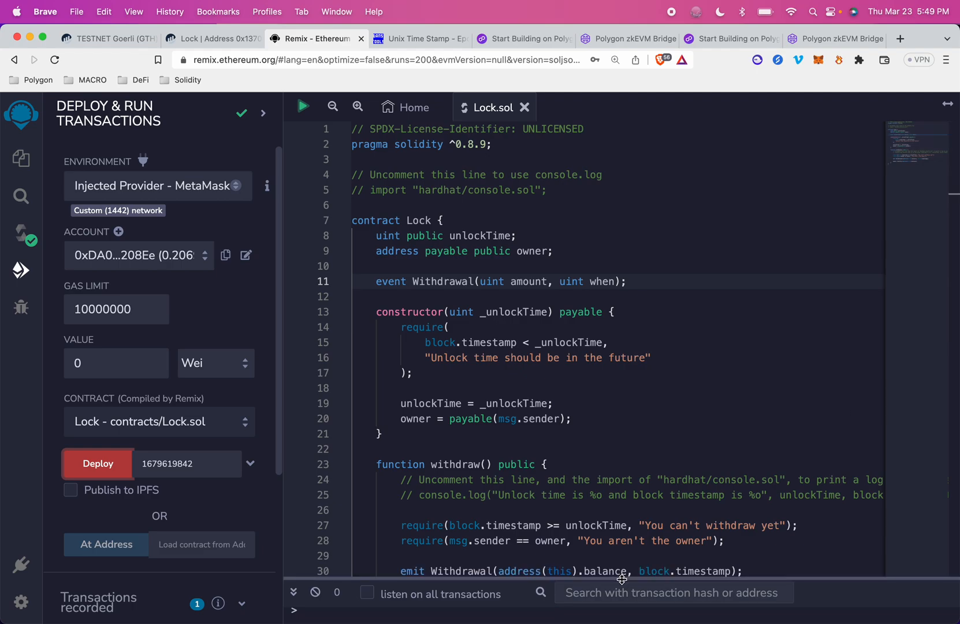
Expand the mined deployment log in the Remix terminal and copy its transaction hash.
click(97, 463)
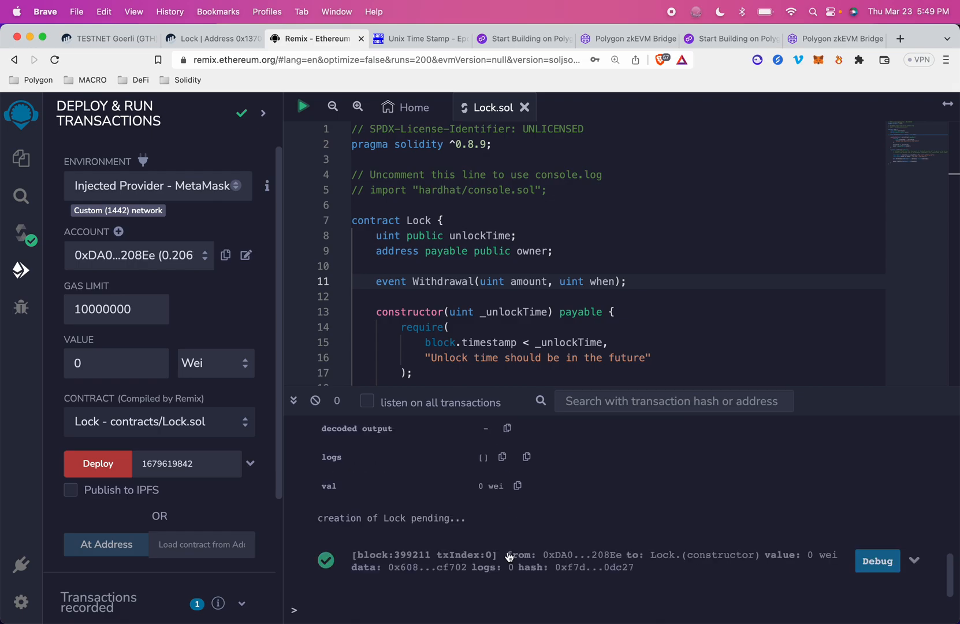
click(914, 561)
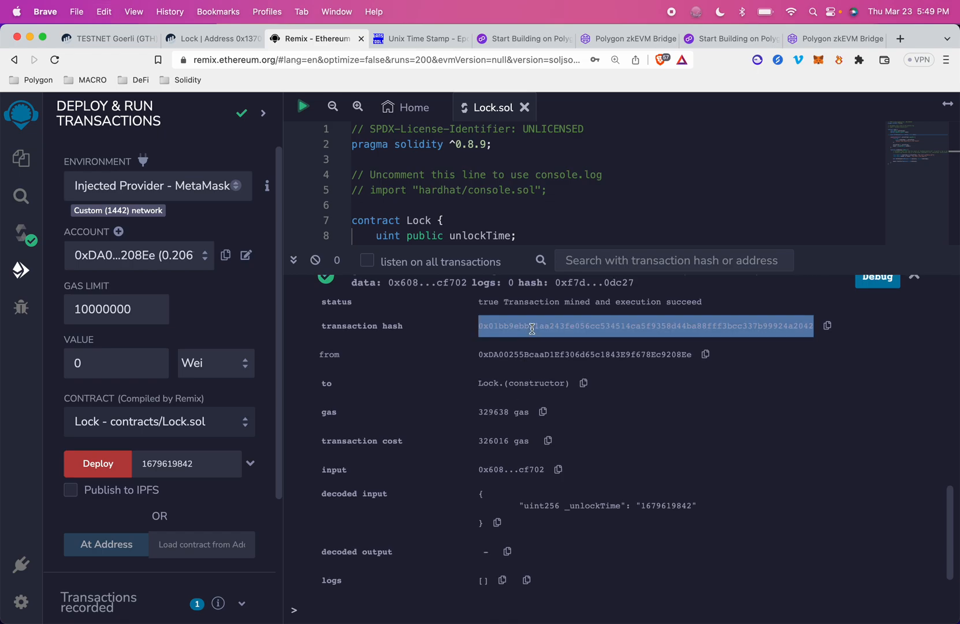
click(522, 38)
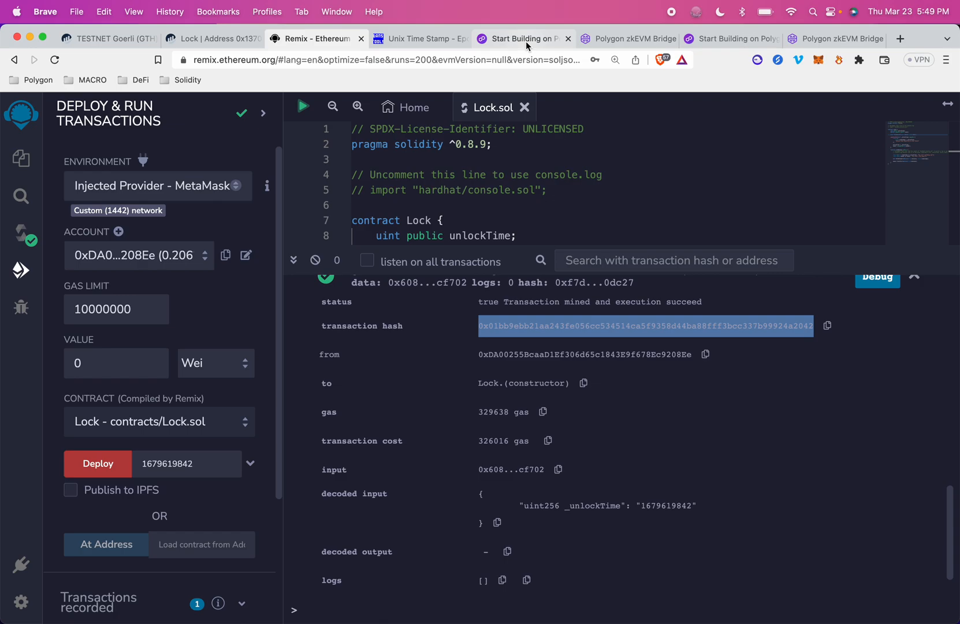
Open the zkEVM testnet Block Explorer link from the Polygon docs in a new tab.
click(522, 39)
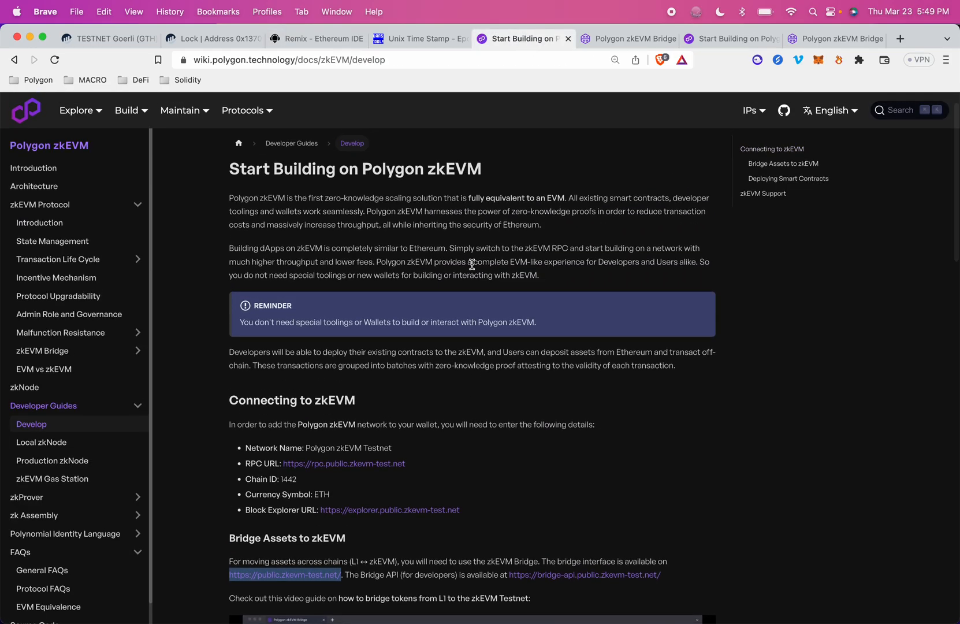
scroll(down, 3)
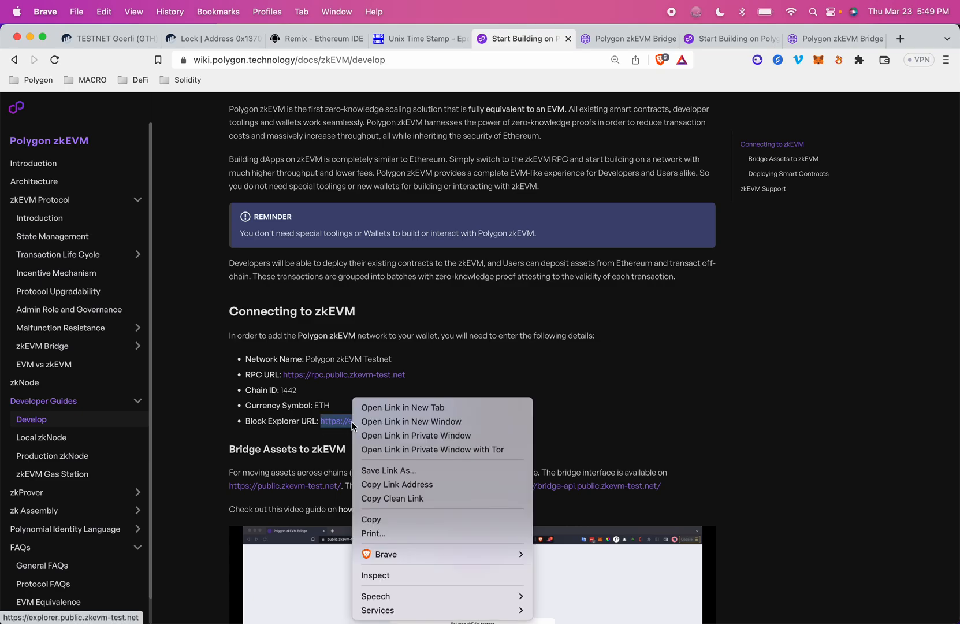
click(402, 407)
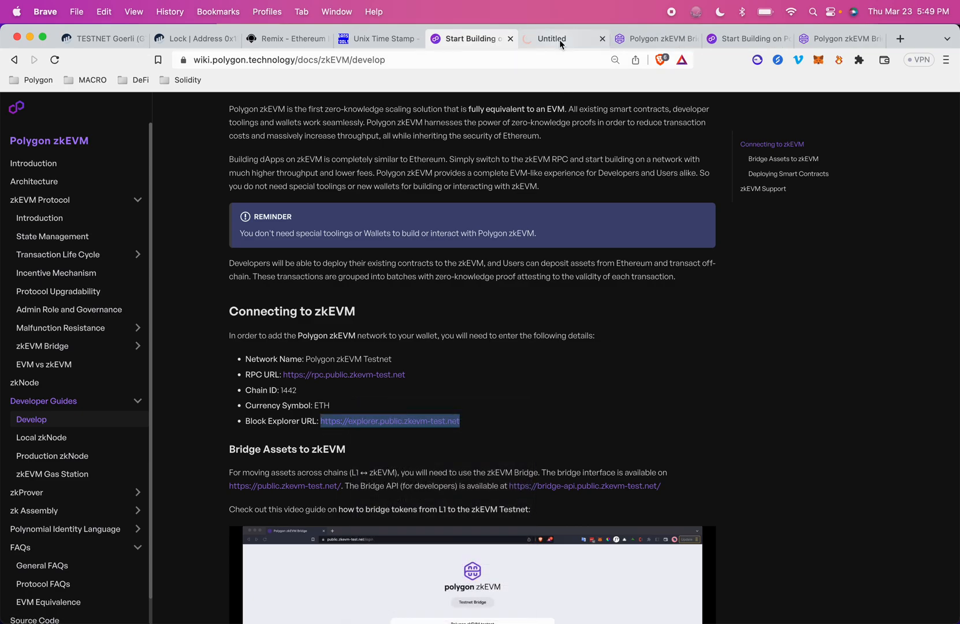
Open the created Lock contract's address page from the successful deployment transaction in zkEVM Explorer.
click(558, 39)
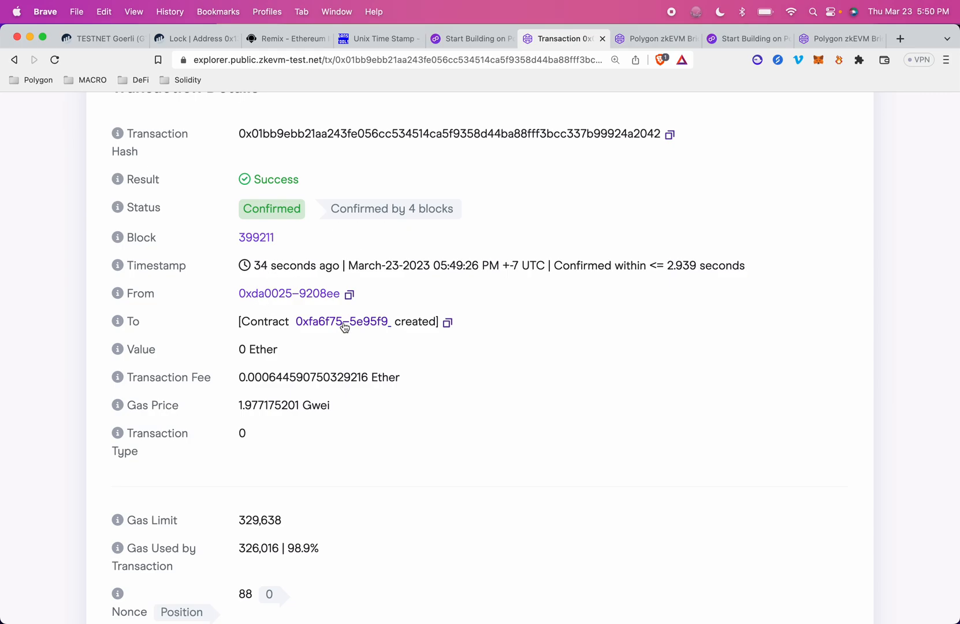
click(341, 321)
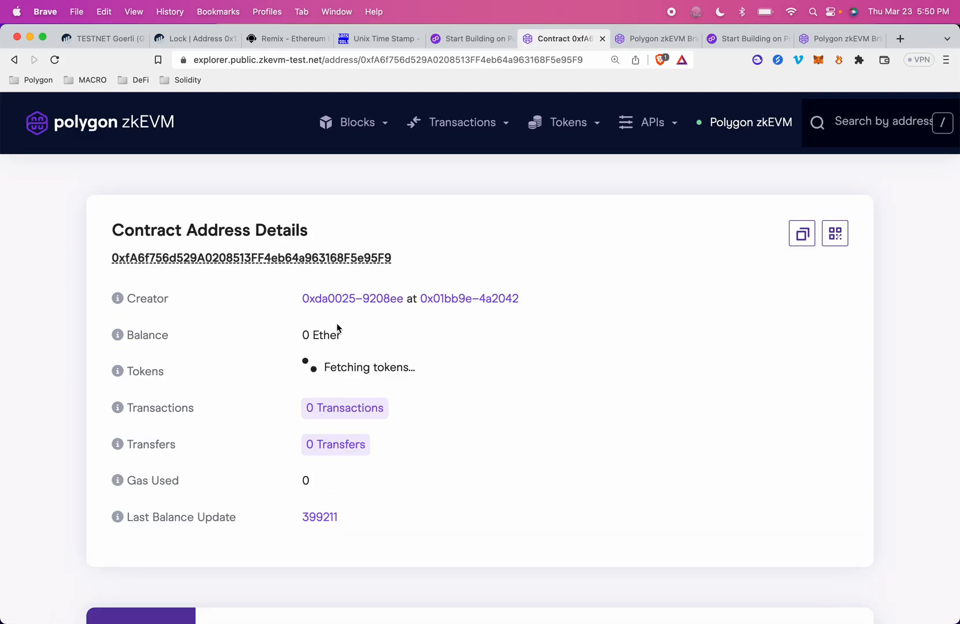
scroll(down, 3)
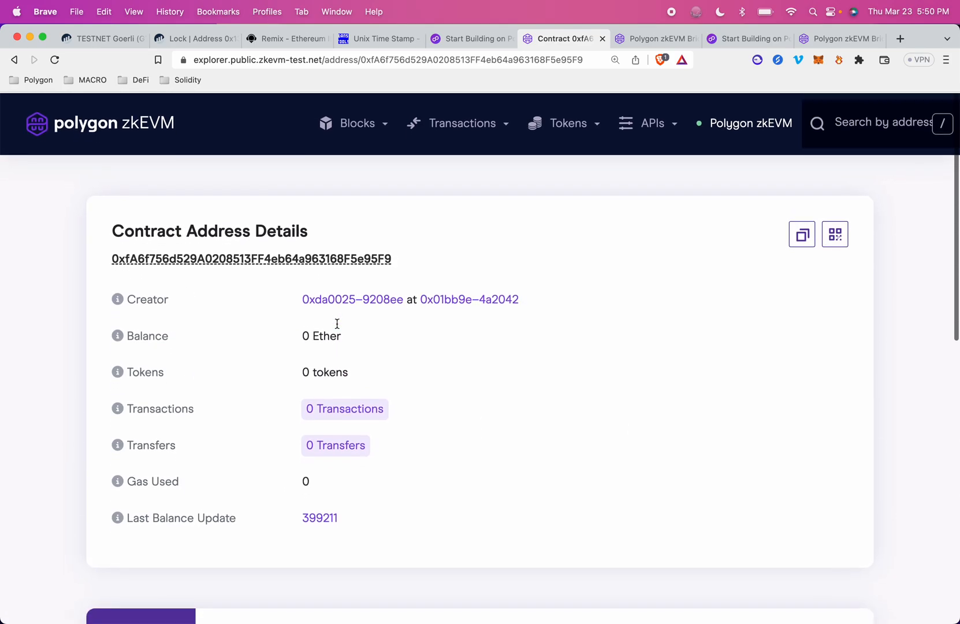
click(195, 39)
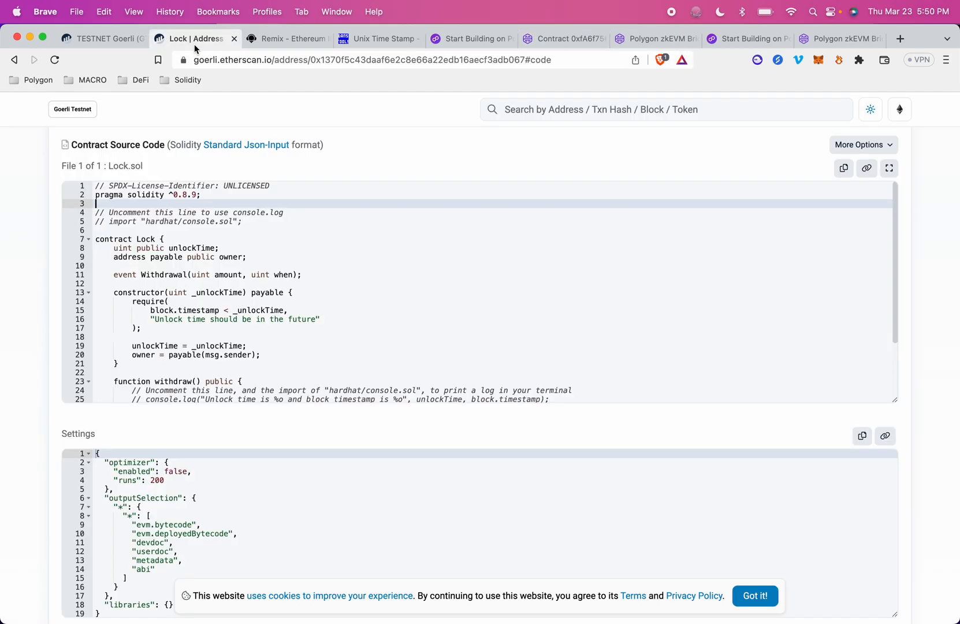
click(562, 39)
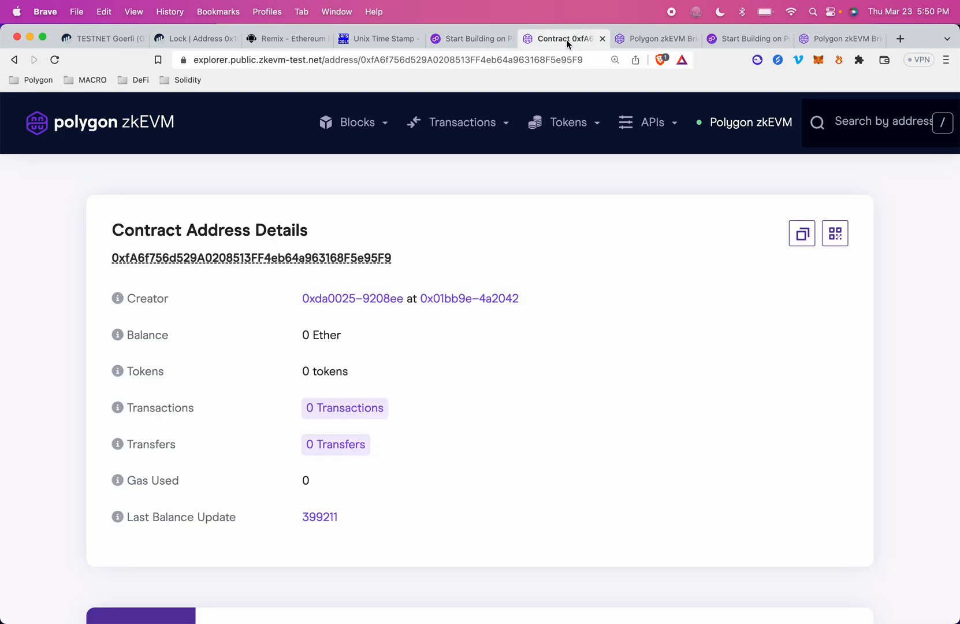
mouse_move(448, 294)
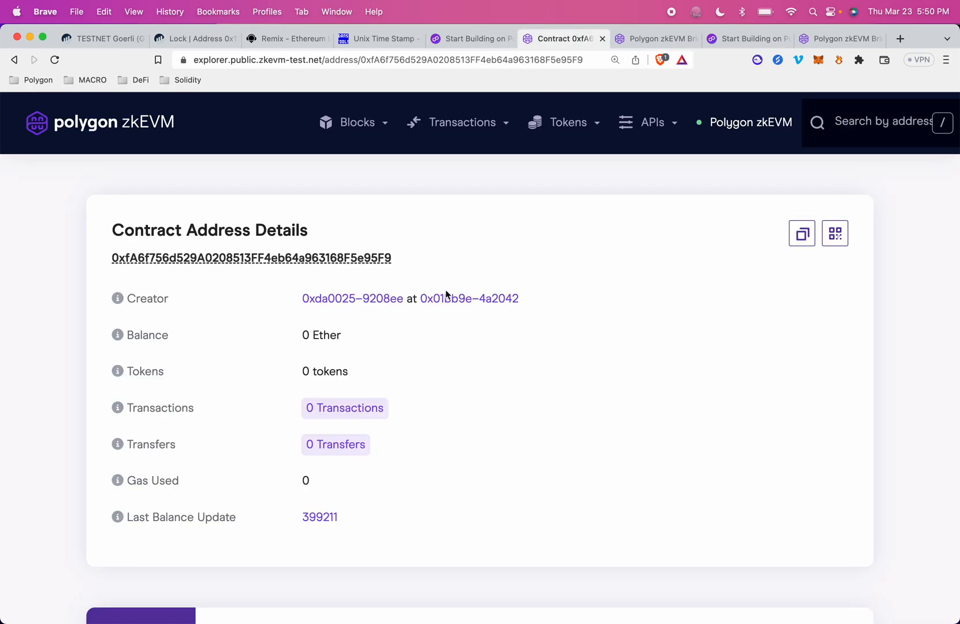